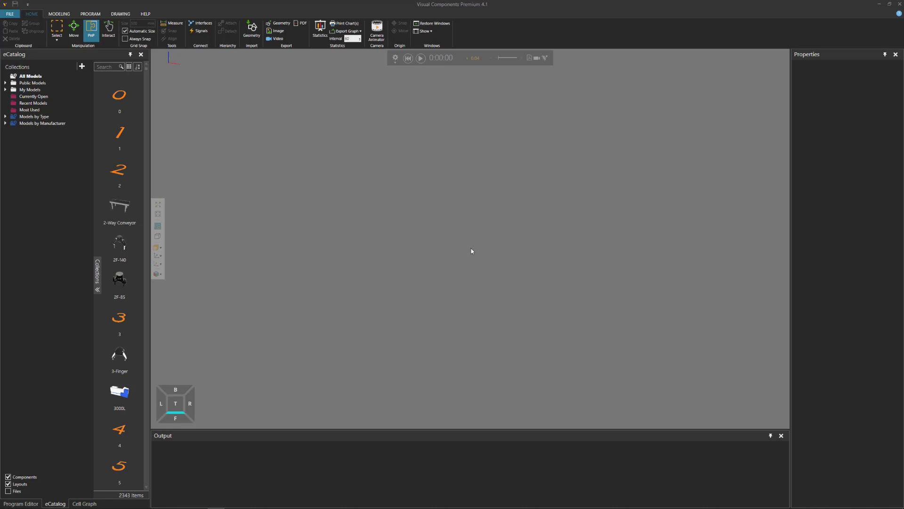
{"action": "mouse_move", "coordinate": [61, 178]}
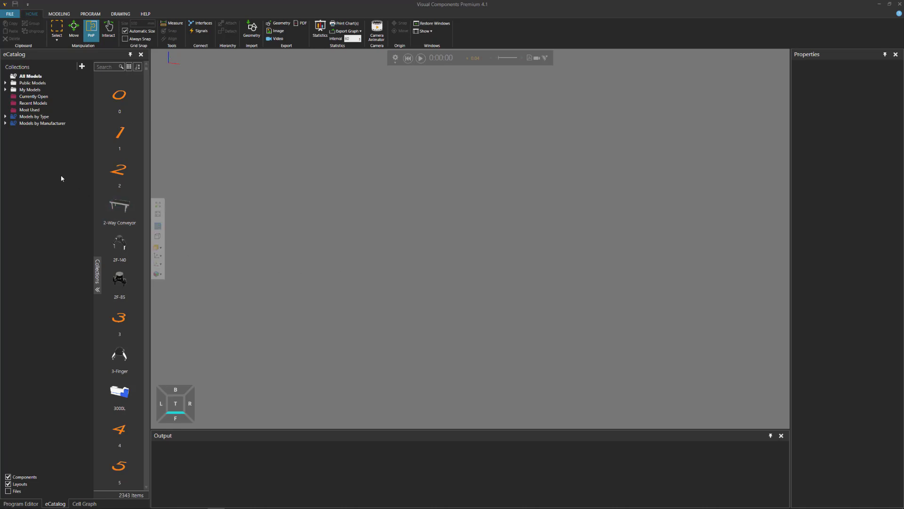
Expand Models by Type, open Demo Layouts and select the AGV MiR100 Logistics Layout
{"action": "left_click", "coordinate": [5, 116]}
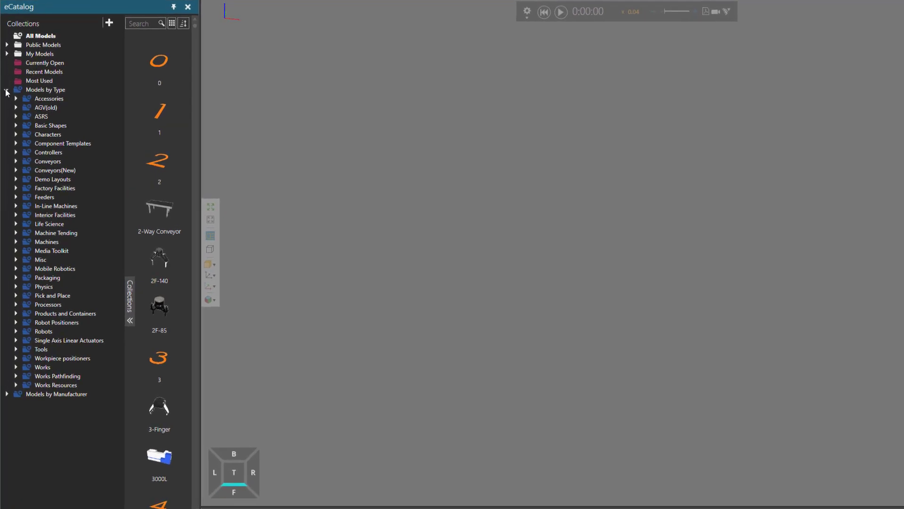
{"action": "left_click", "coordinate": [55, 178]}
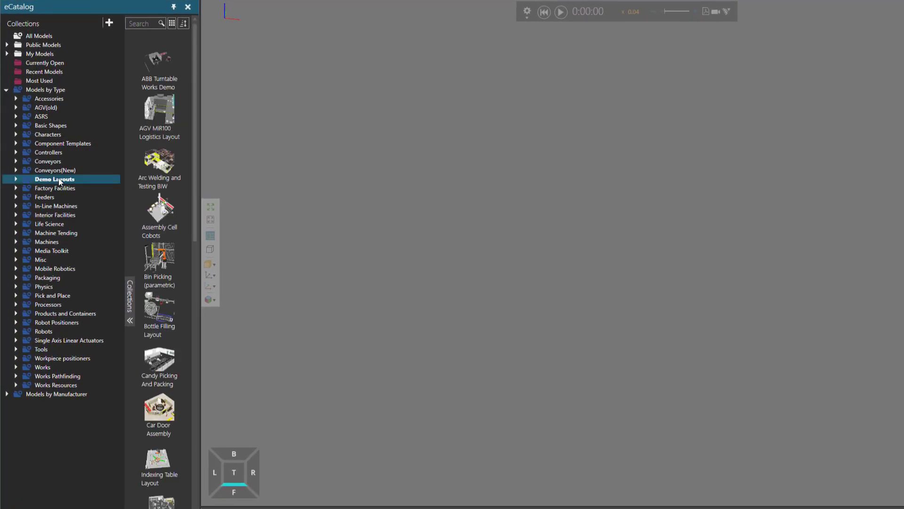
{"action": "left_click", "coordinate": [159, 110]}
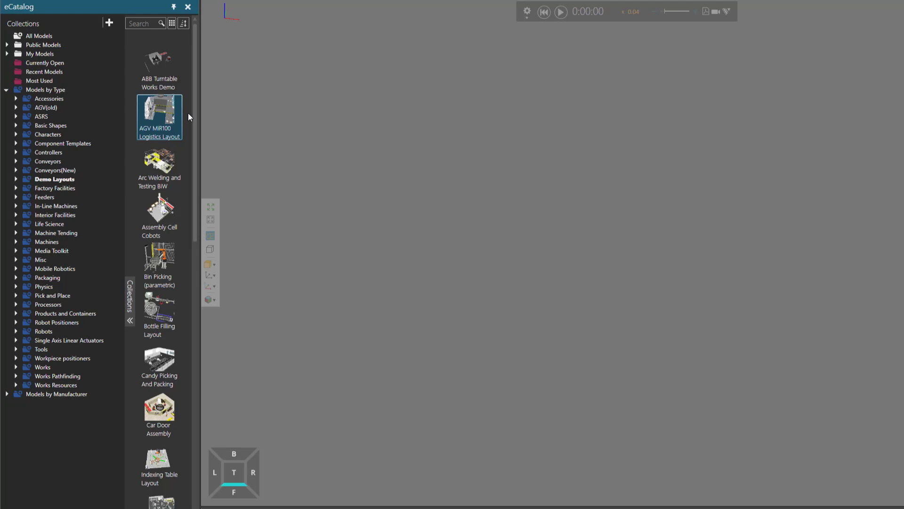
Load the AGV MiR100 Logistics Layout thumbnail from eCatalog into the 3D world
{"action": "double_click", "coordinate": [159, 117]}
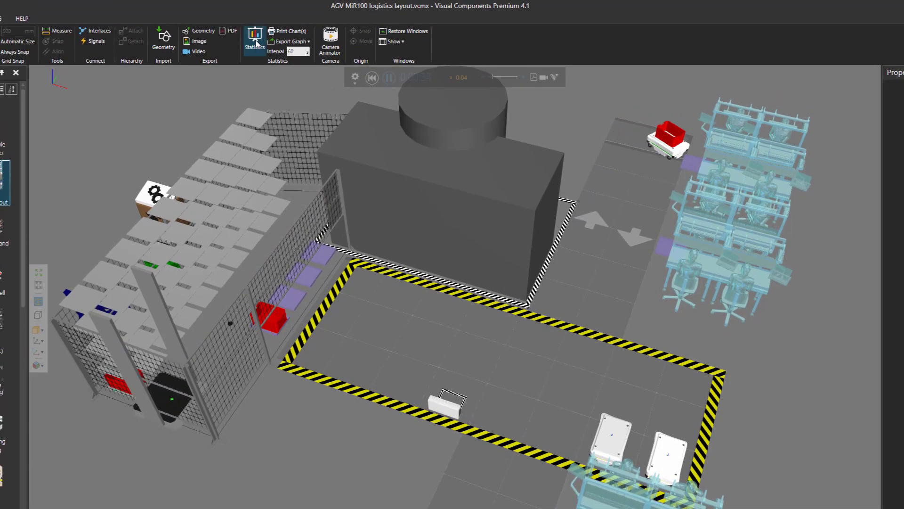
Show the Statistics dashboard and drag the simulation speed slider right to run faster
{"action": "left_click", "coordinate": [255, 41]}
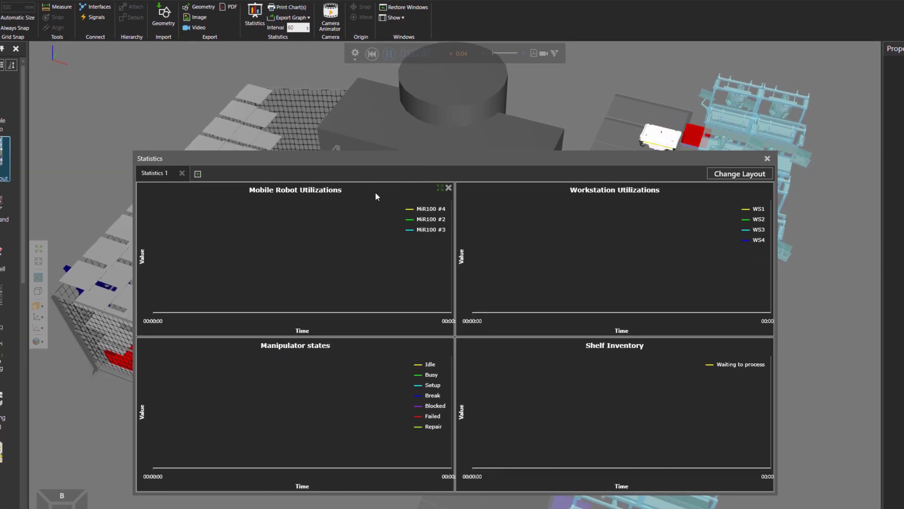
{"action": "left_click", "coordinate": [371, 53]}
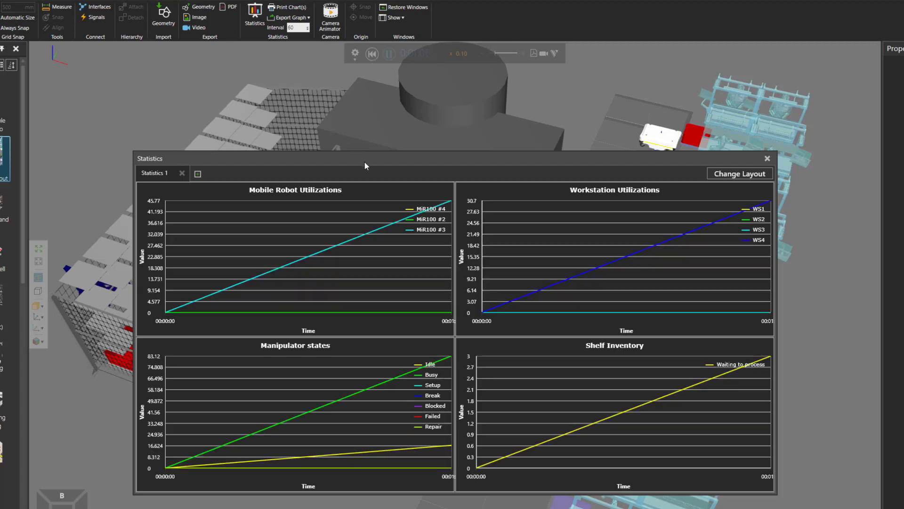
{"action": "mouse_move", "coordinate": [372, 257]}
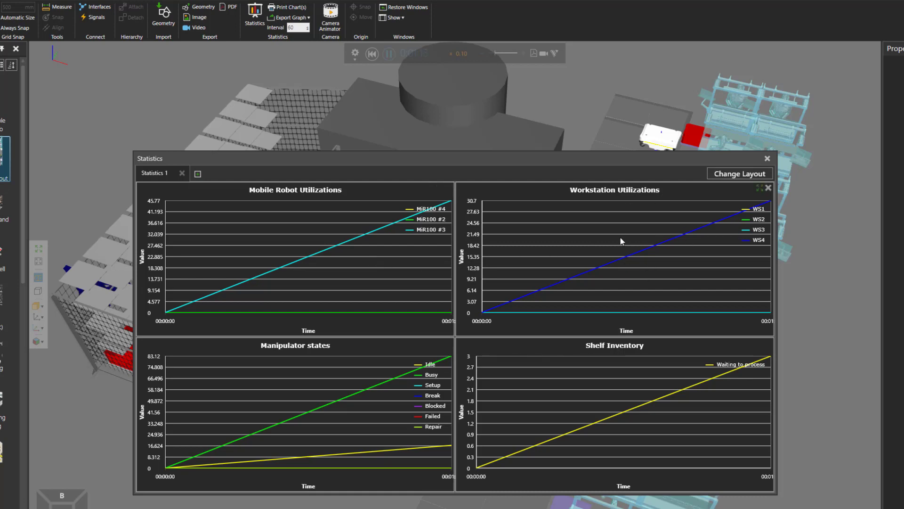
{"action": "left_click", "coordinate": [390, 54]}
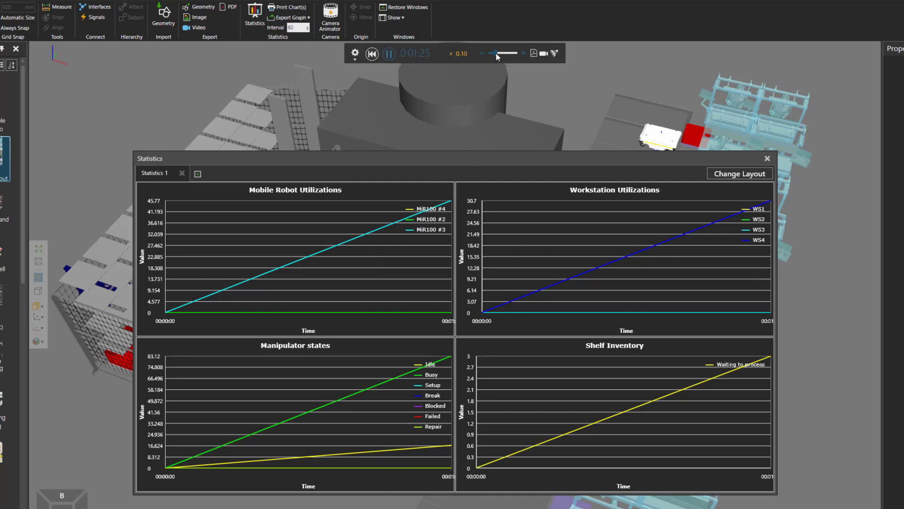
{"action": "left_click_drag", "start_coordinate": [493, 53], "coordinate": [505, 53]}
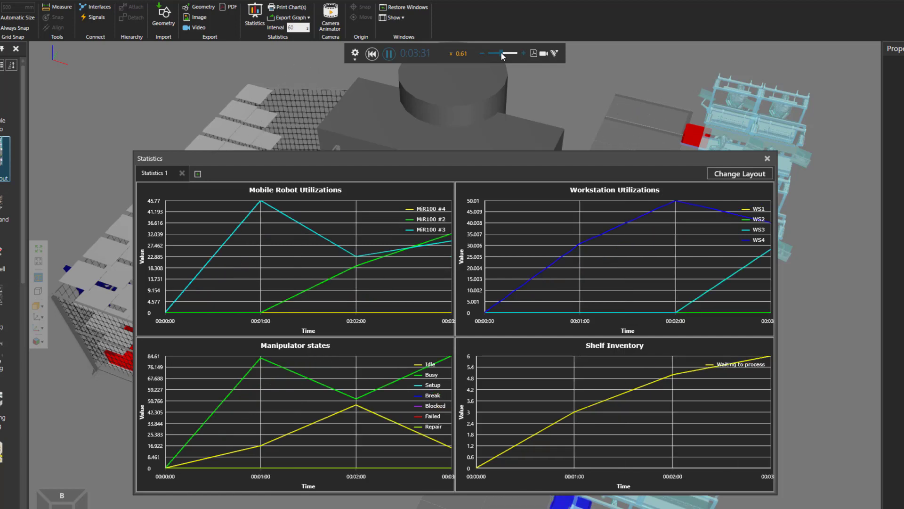
{"action": "left_click_drag", "start_coordinate": [500, 54], "coordinate": [516, 53]}
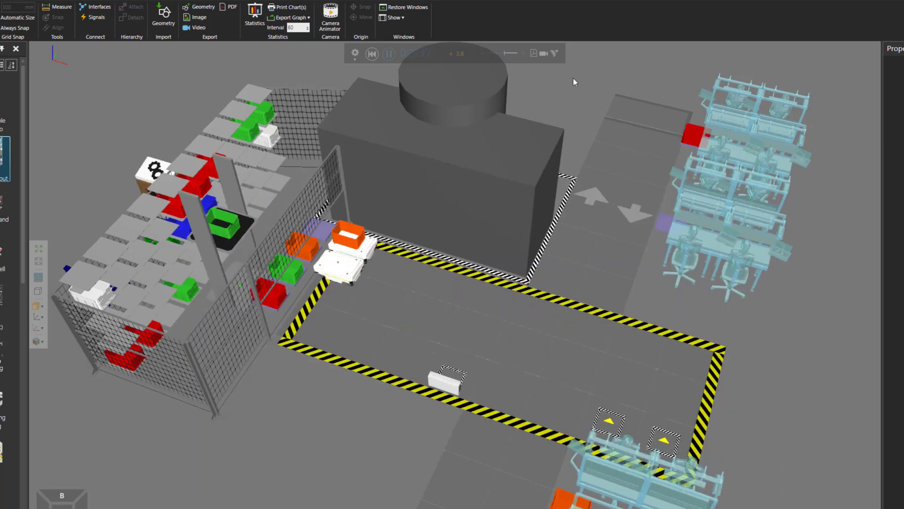
Lower the simulation playback speed in the control bar while AGVs keep shuttling loads
{"action": "left_click", "coordinate": [389, 54]}
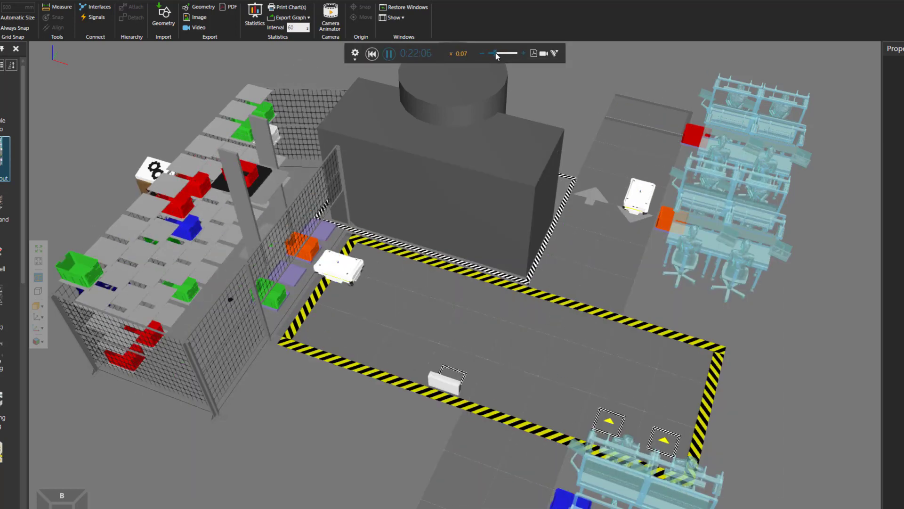
{"action": "left_click", "coordinate": [390, 54]}
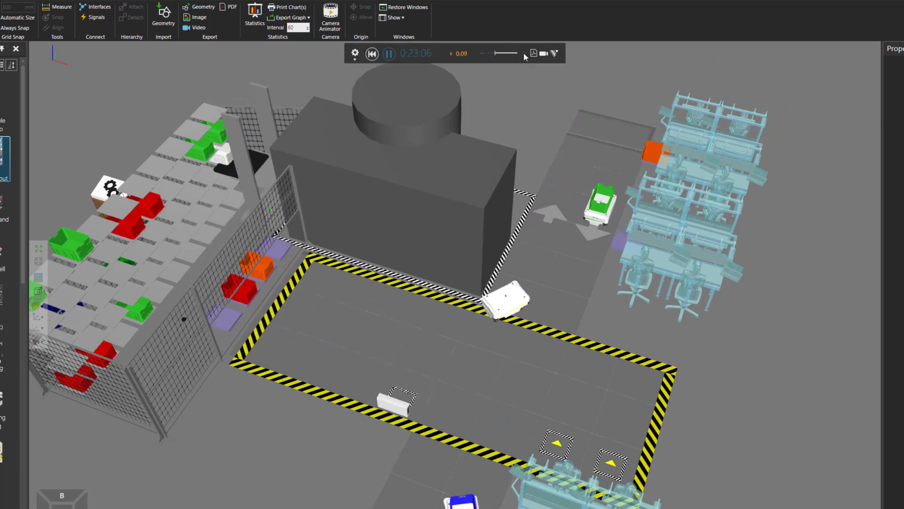
{"action": "left_click", "coordinate": [389, 54]}
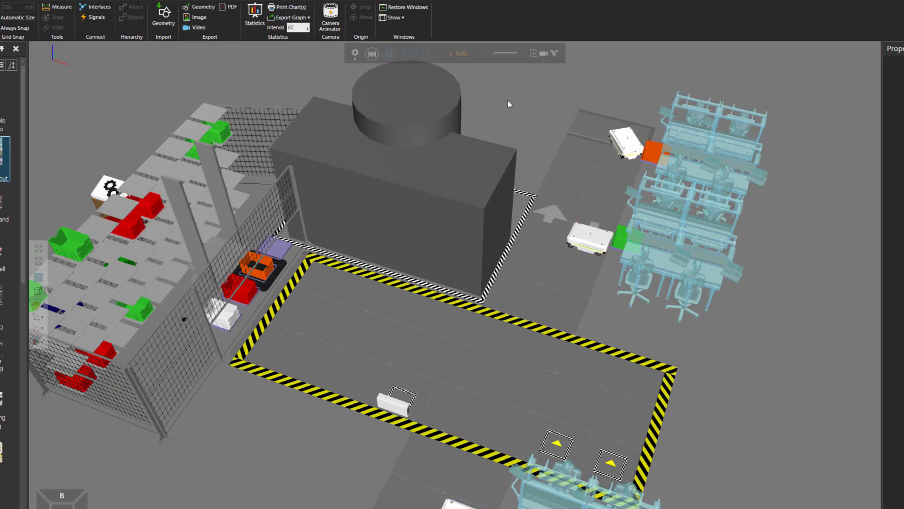
{"action": "left_click", "coordinate": [390, 53]}
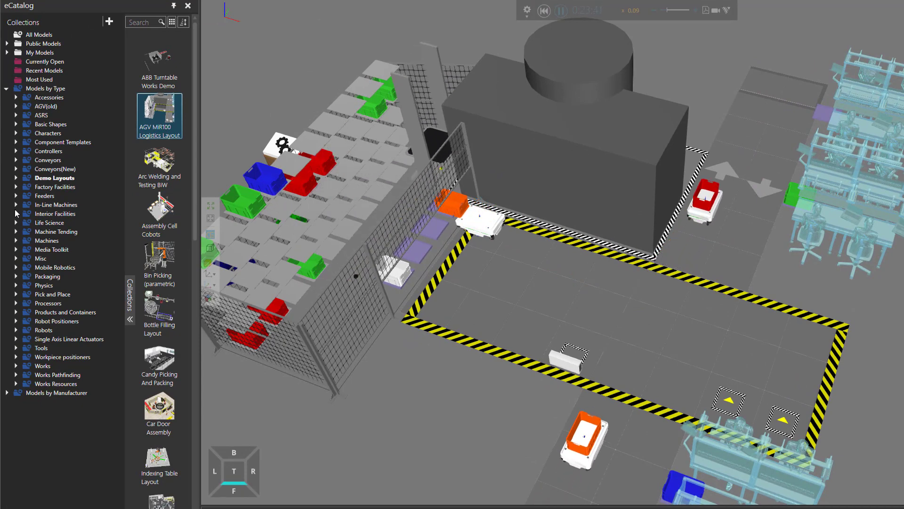
Expand Mobile Robotics in eCatalog and open its Mobile Industrial Robotics subcollection
{"action": "left_click", "coordinate": [57, 267]}
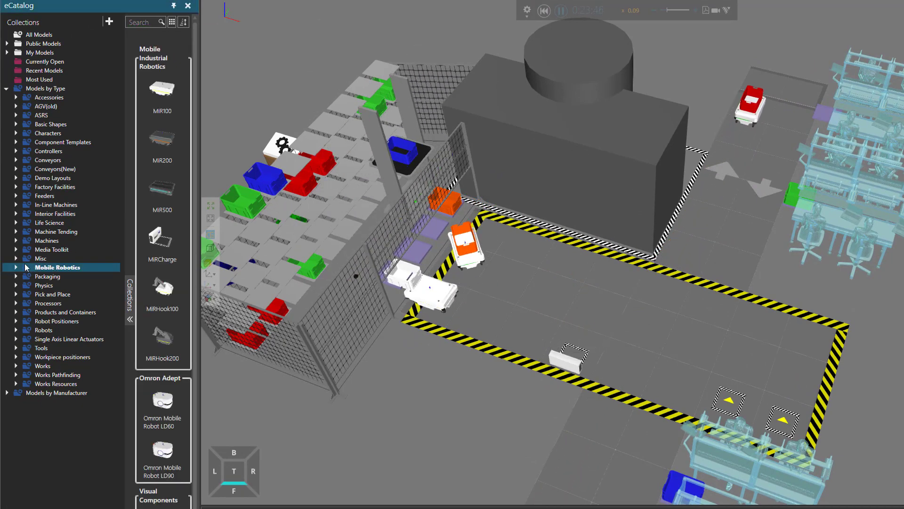
{"action": "left_click", "coordinate": [16, 267]}
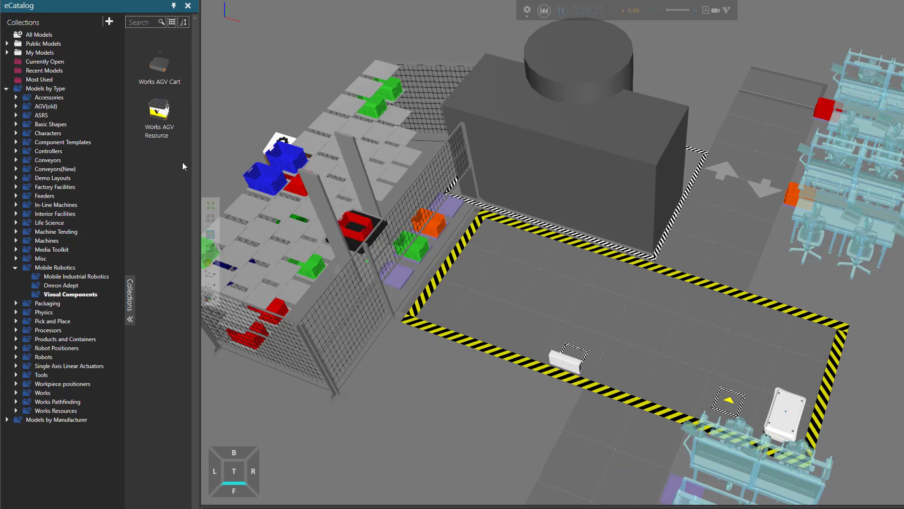
{"action": "left_click", "coordinate": [77, 276]}
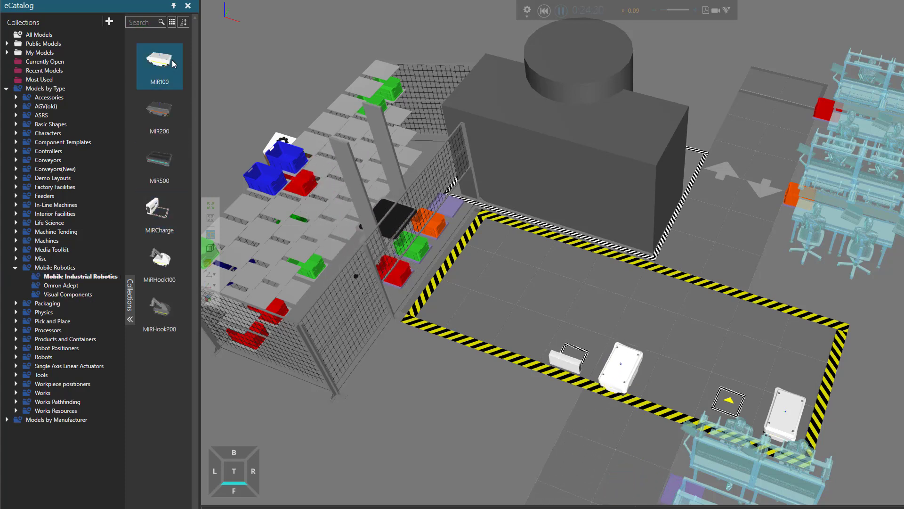